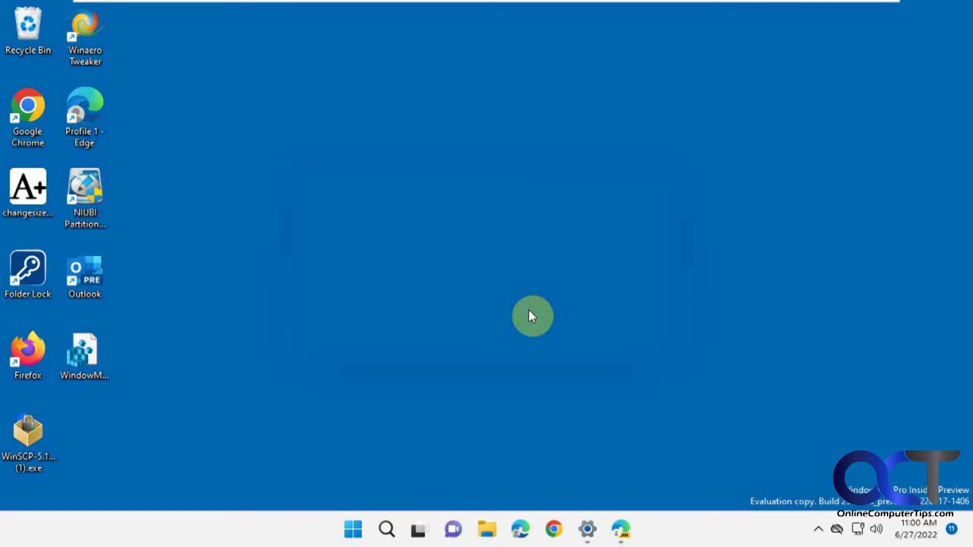
mouse_move(528, 239)
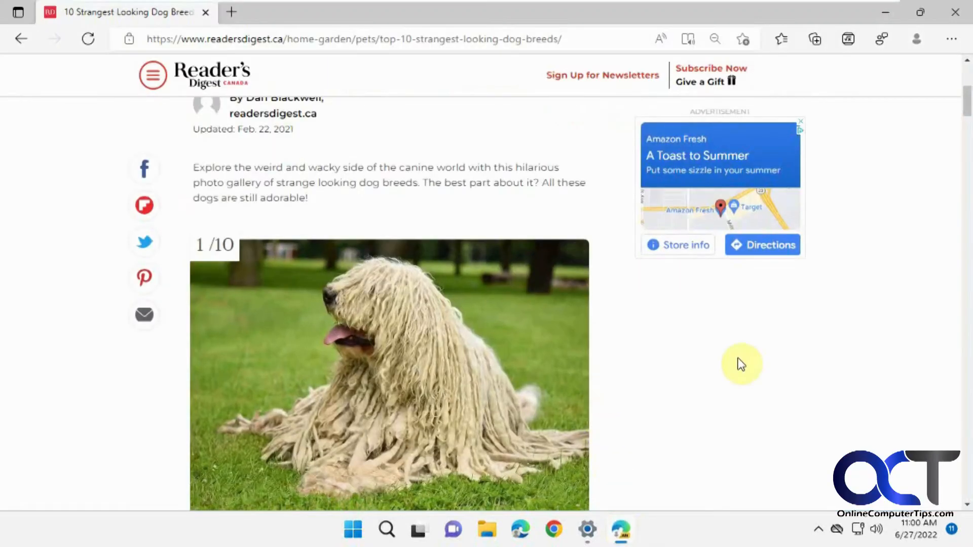
mouse_move(706, 373)
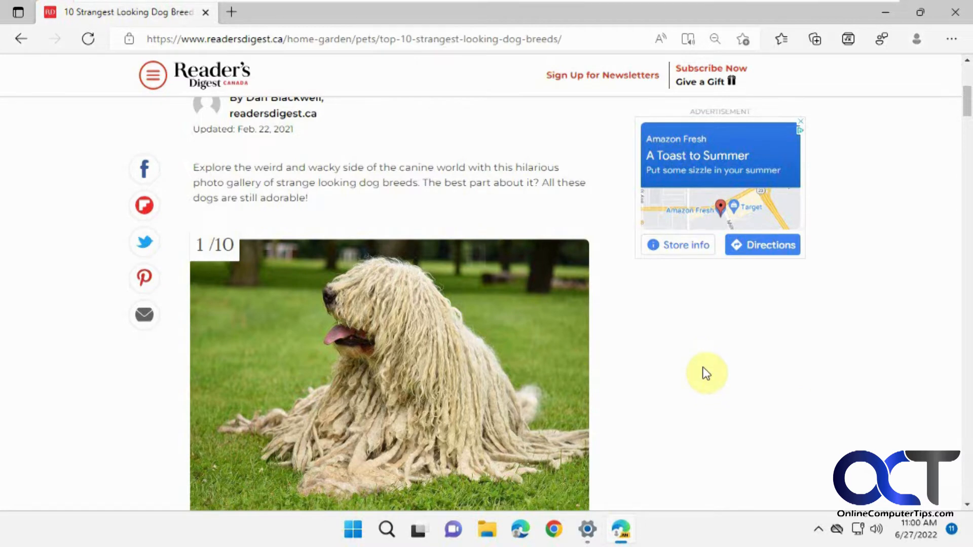
right_click(447, 315)
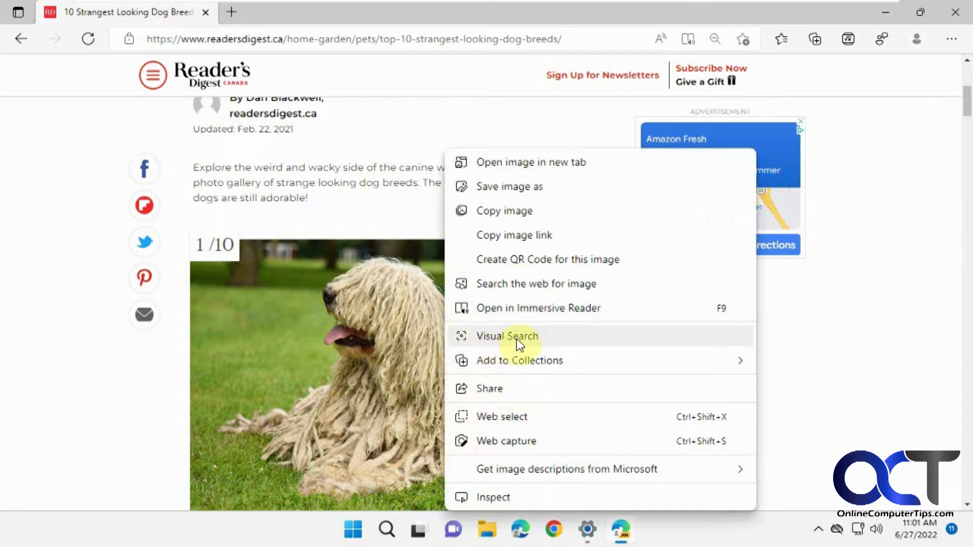
left_click(507, 336)
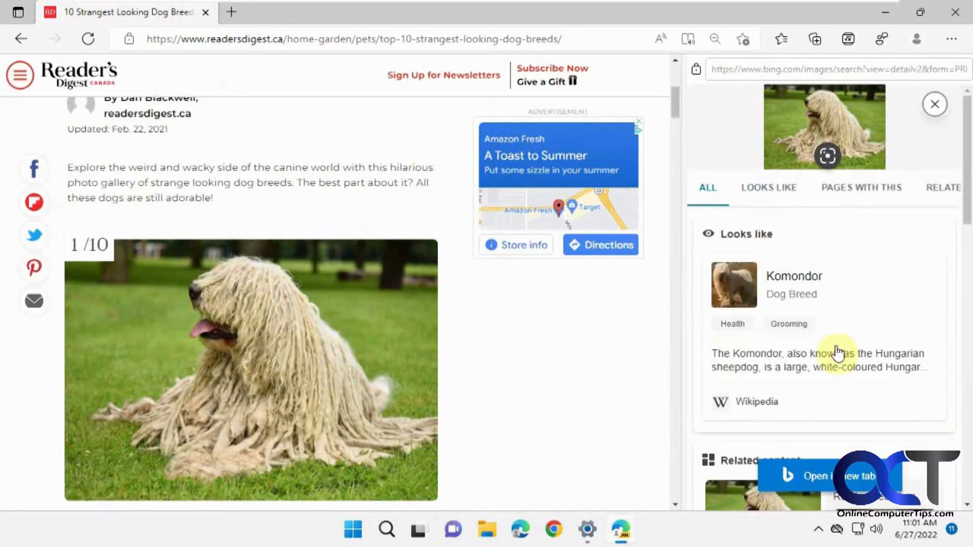
mouse_move(768, 430)
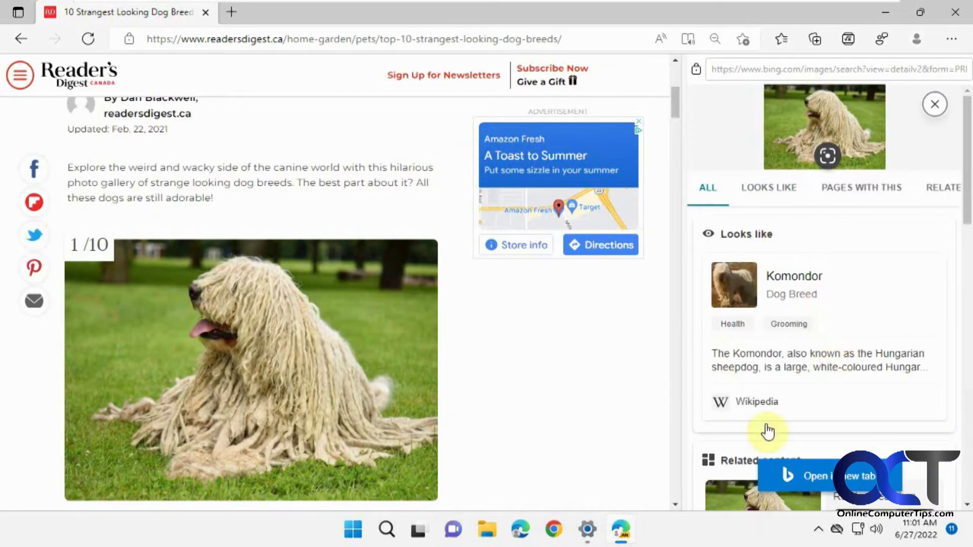
left_click(768, 187)
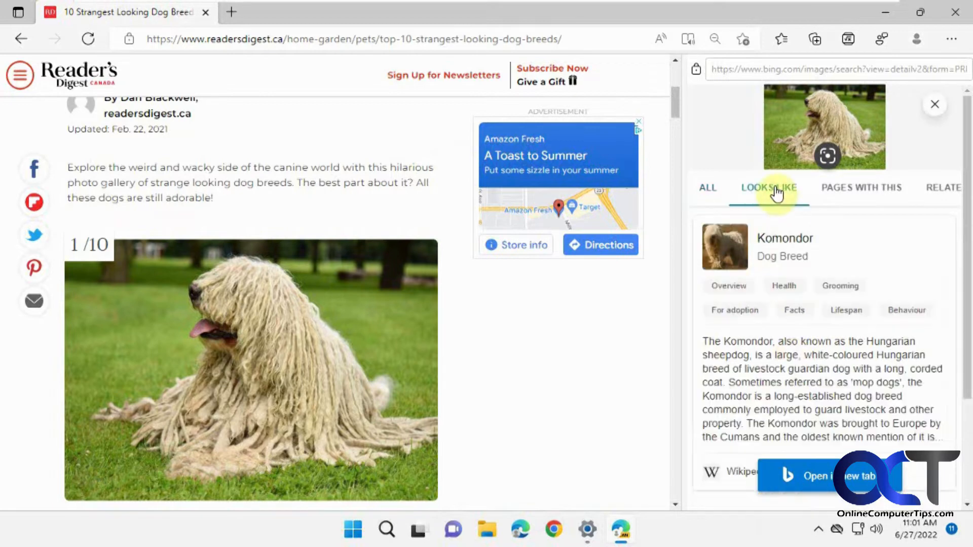
left_click(769, 187)
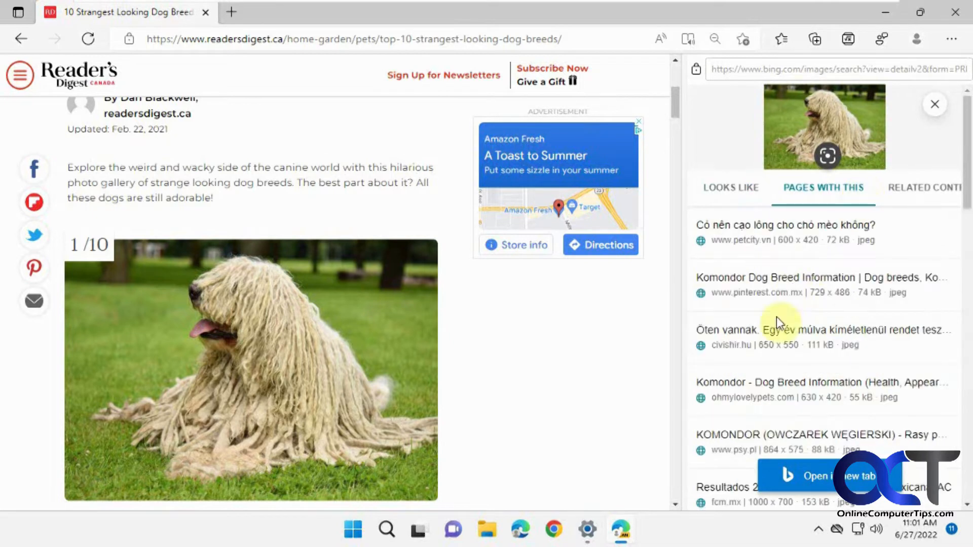
mouse_move(790, 341)
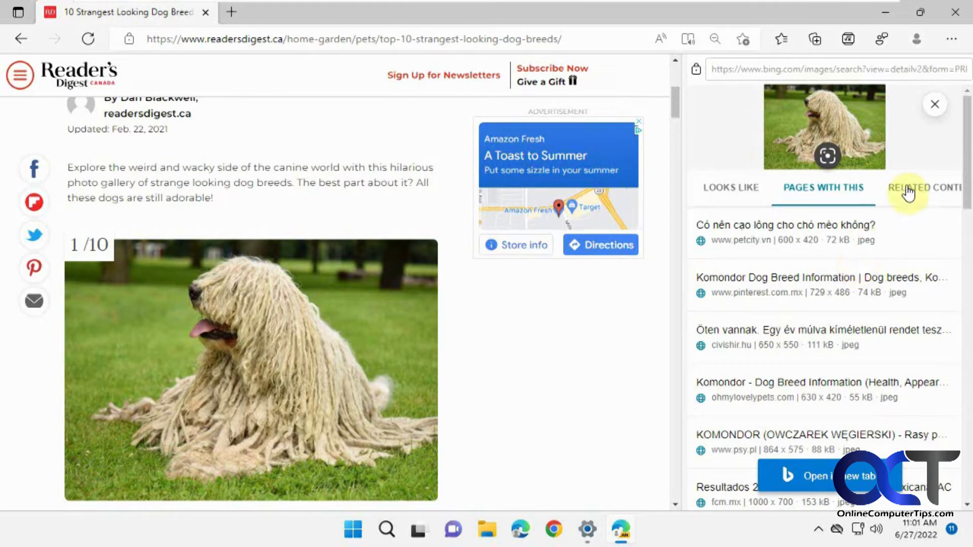
left_click(925, 188)
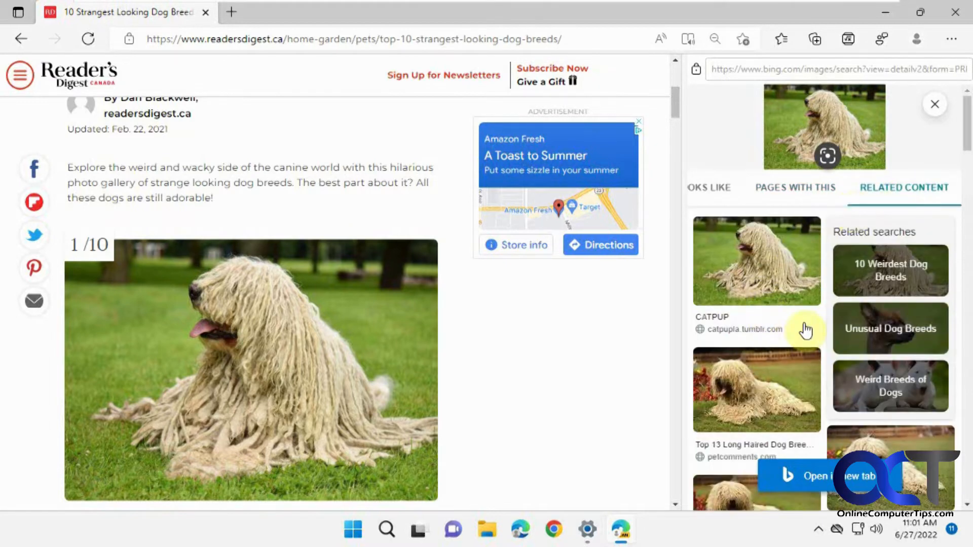
scroll("down", 3)
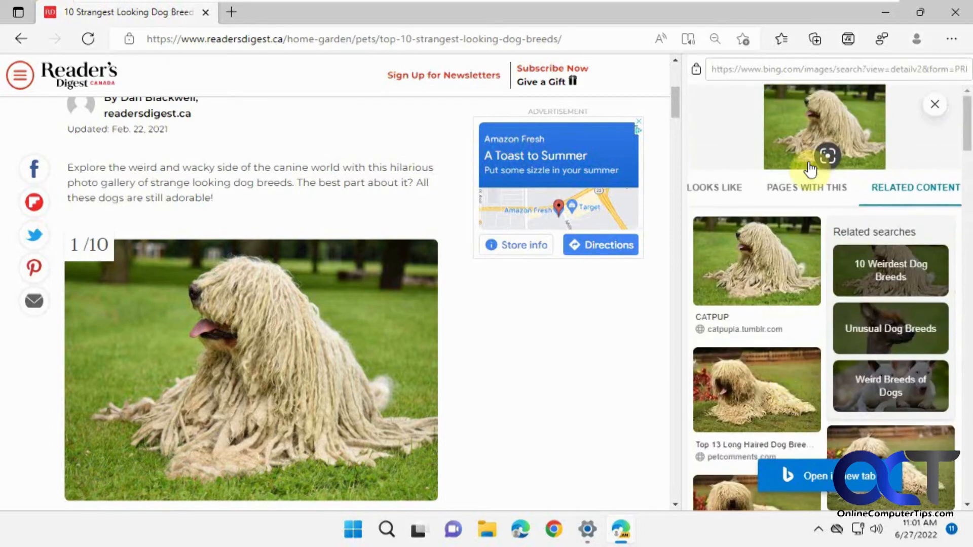
left_click(934, 103)
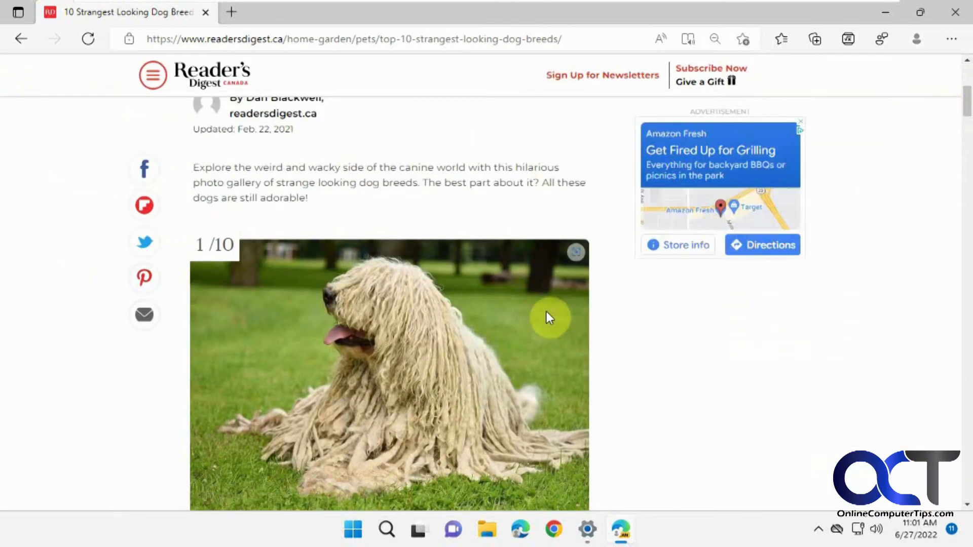
right_click(549, 318)
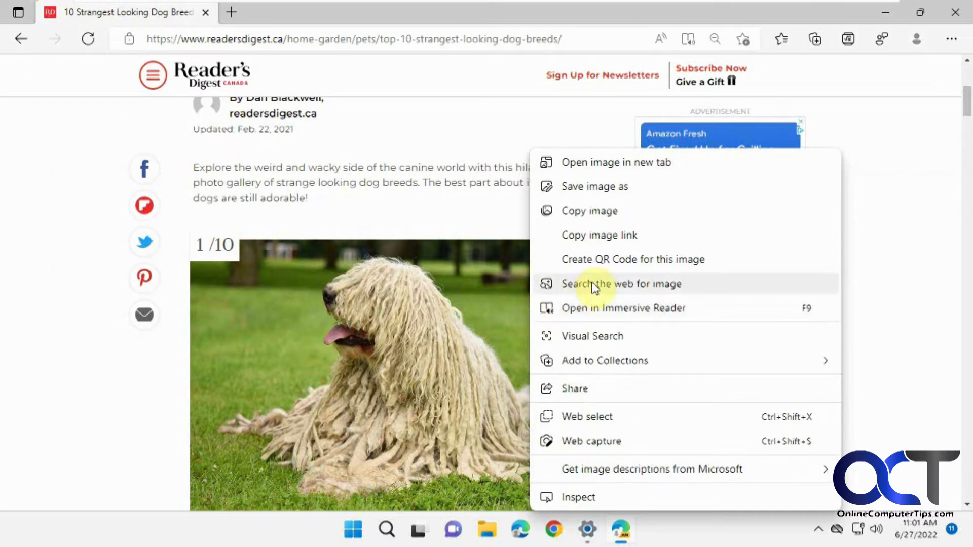
left_click(621, 284)
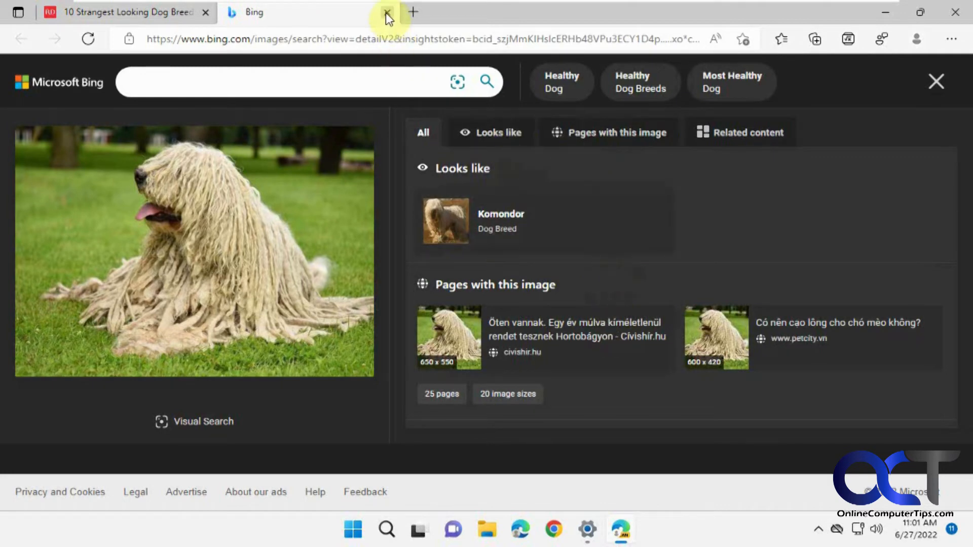
left_click(387, 12)
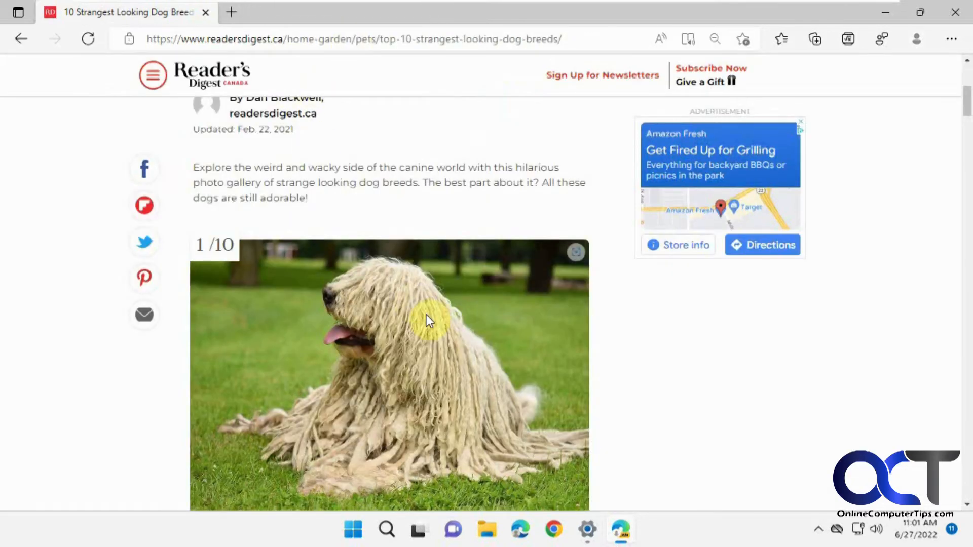
mouse_move(882, 430)
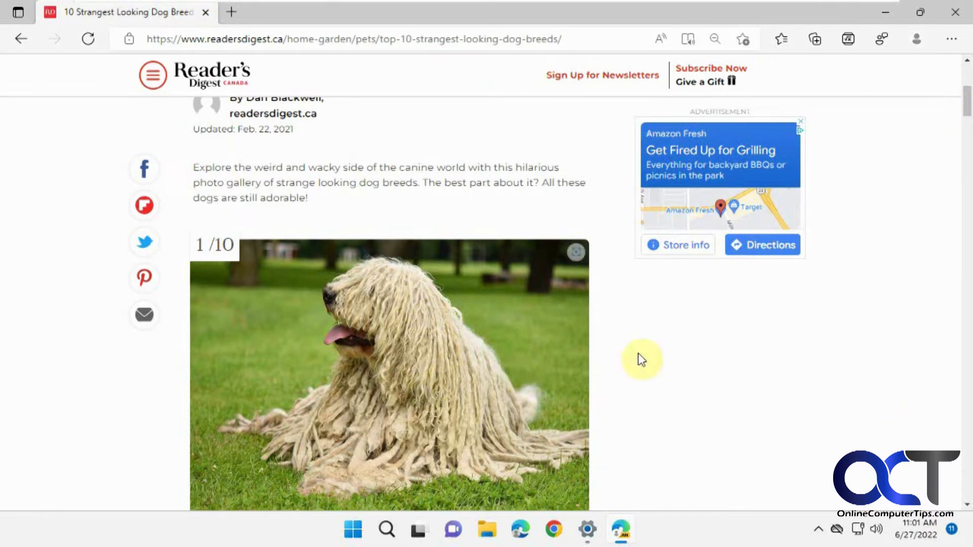
mouse_move(470, 353)
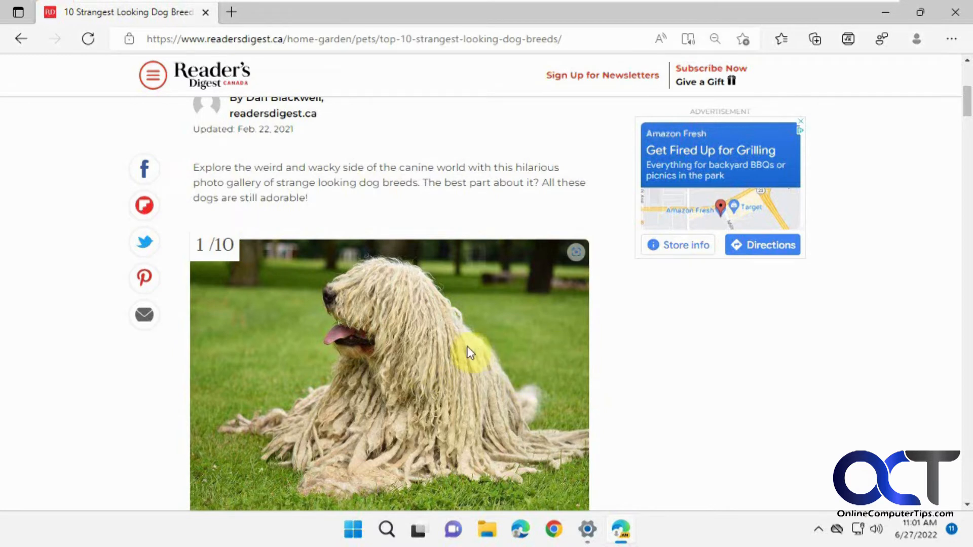
mouse_move(575, 252)
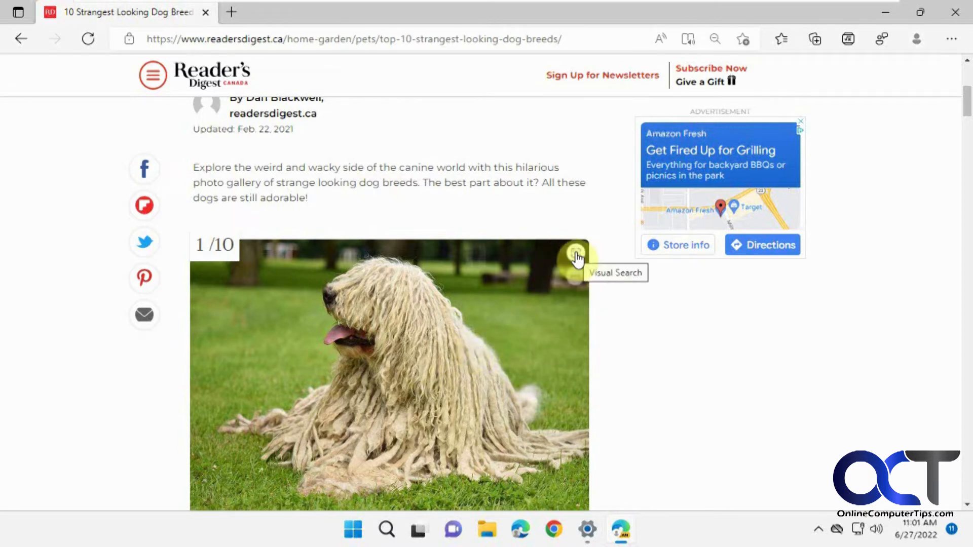
Step: Run visual search on the dog photo to open Komondor results in the side pane
left_click(576, 253)
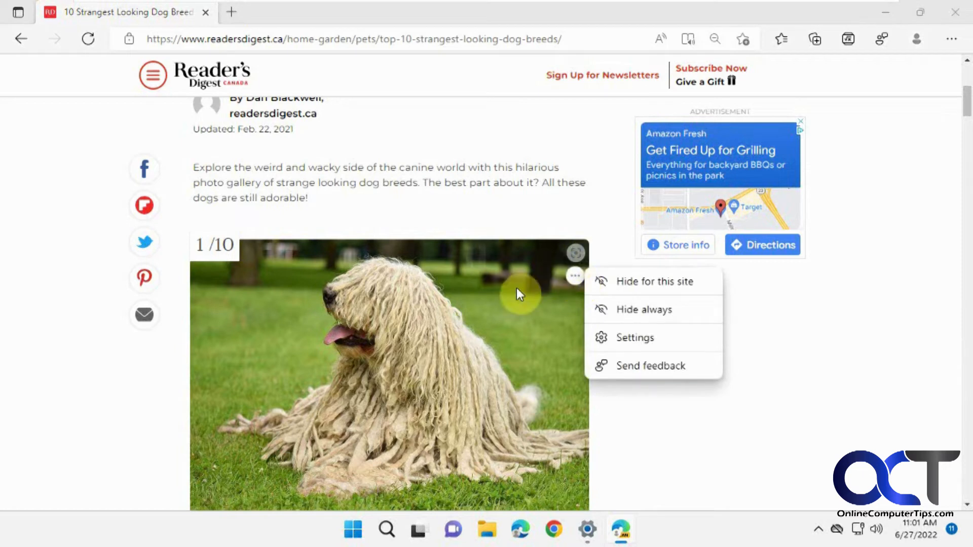
left_click(567, 289)
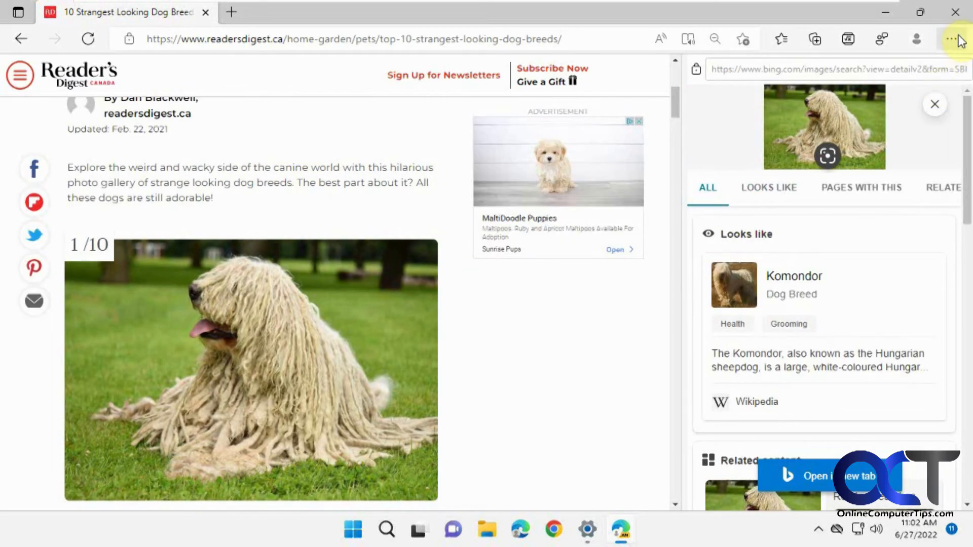
Step: Open Edge Settings, go to Appearance and scroll down to Visual search
left_click(952, 39)
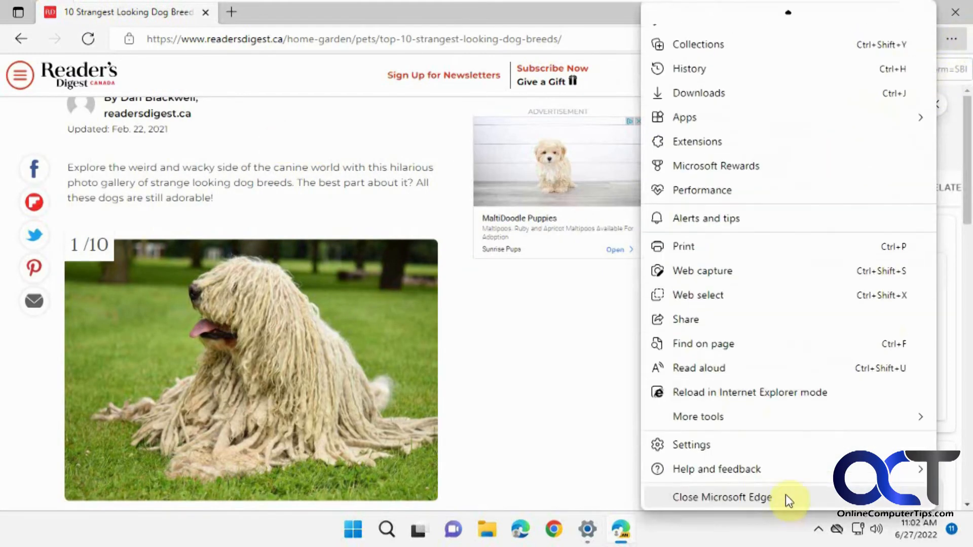
left_click(691, 444)
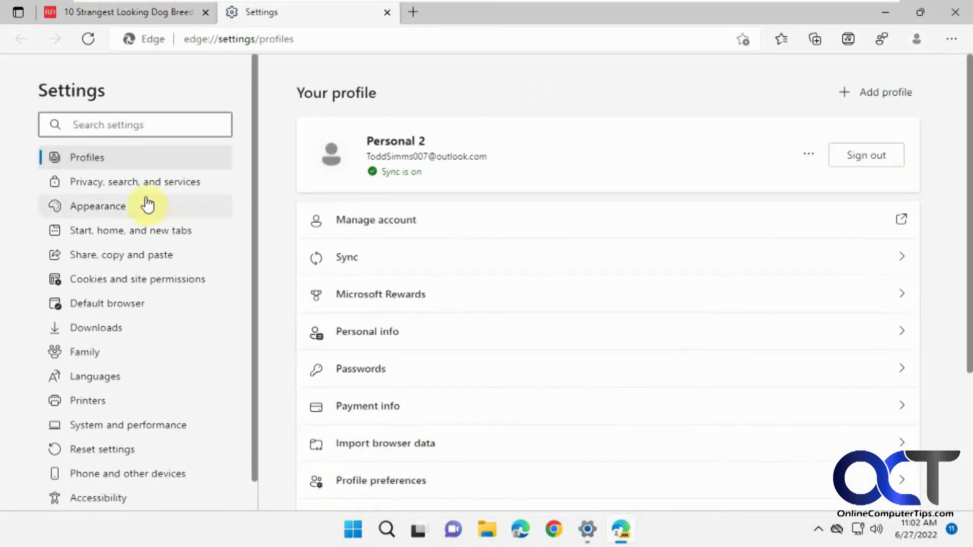
left_click(98, 206)
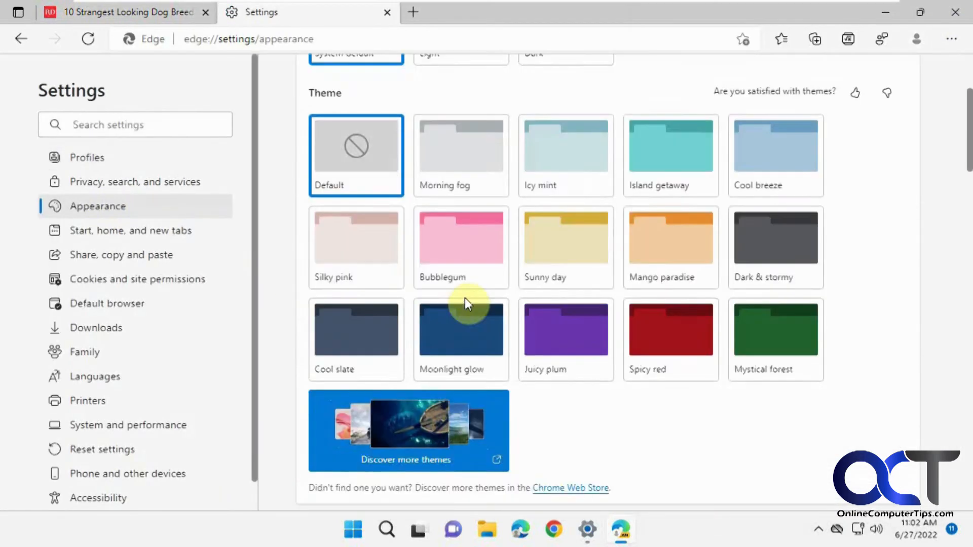
scroll("down", 3)
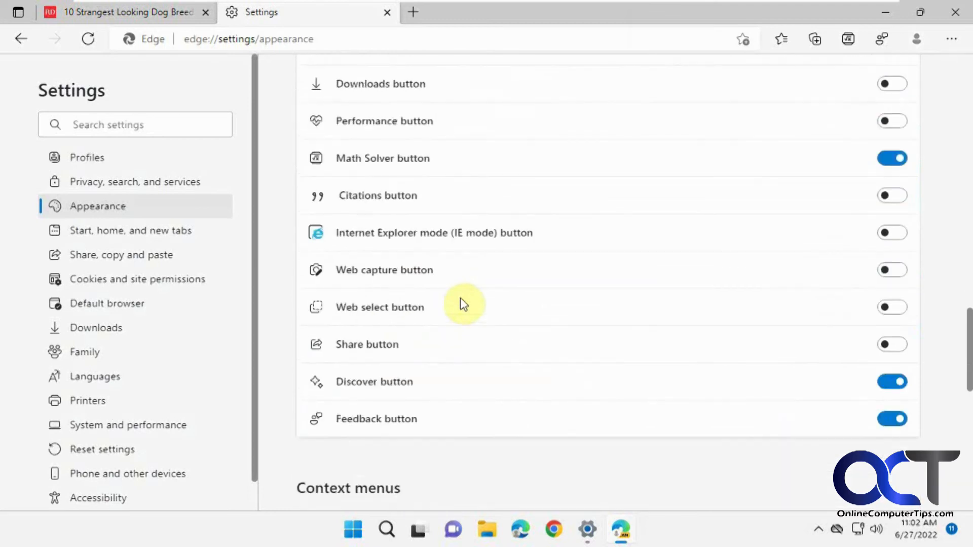
scroll("down", 3)
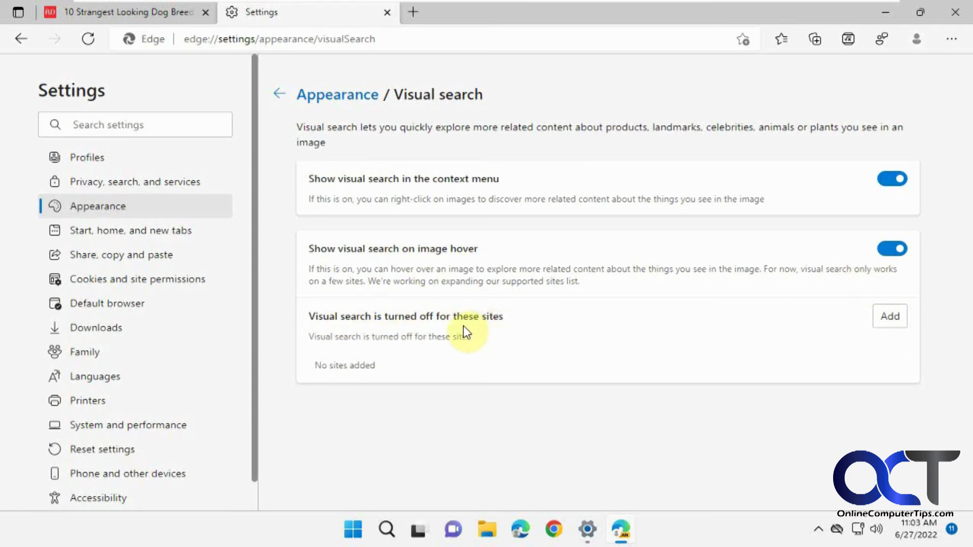
mouse_move(837, 341)
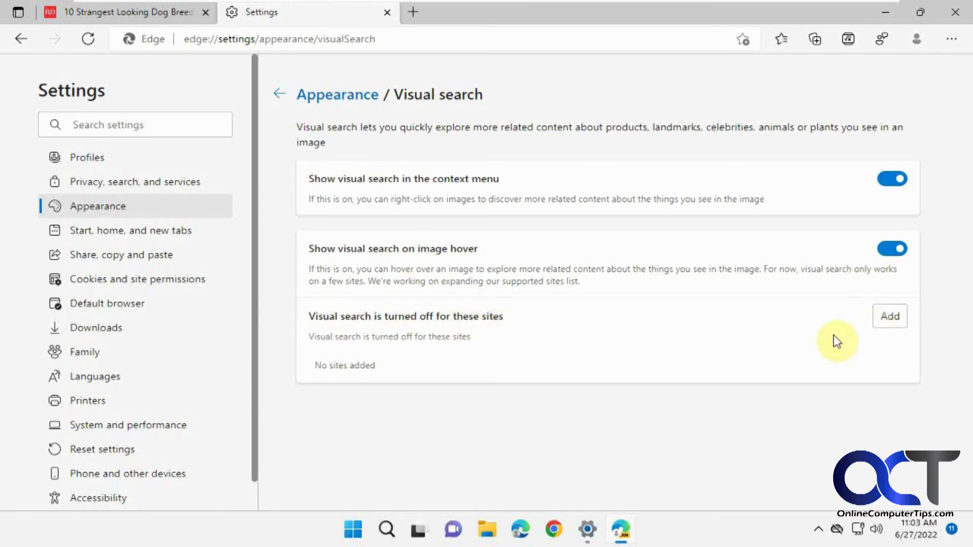
mouse_move(517, 320)
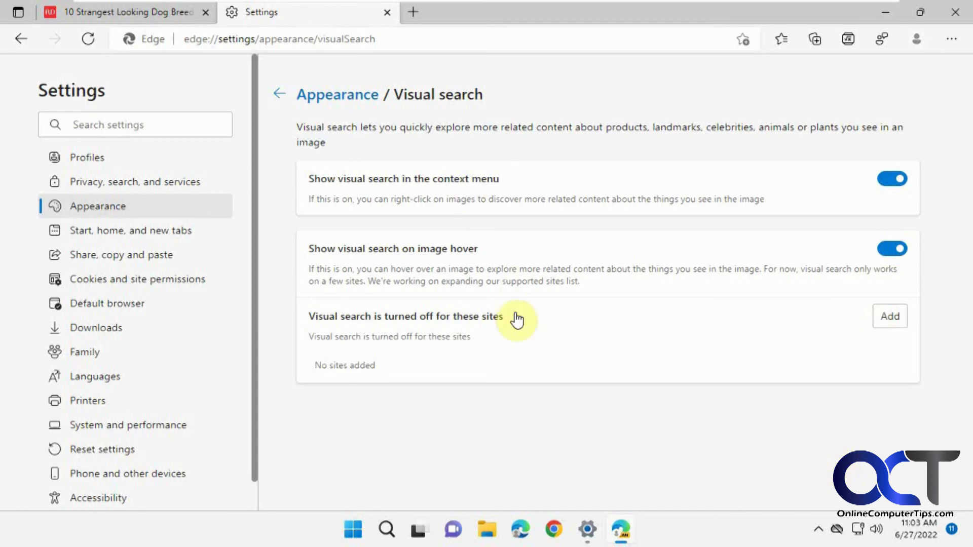
Step: Switch back to the dog breeds article tab
left_click(124, 12)
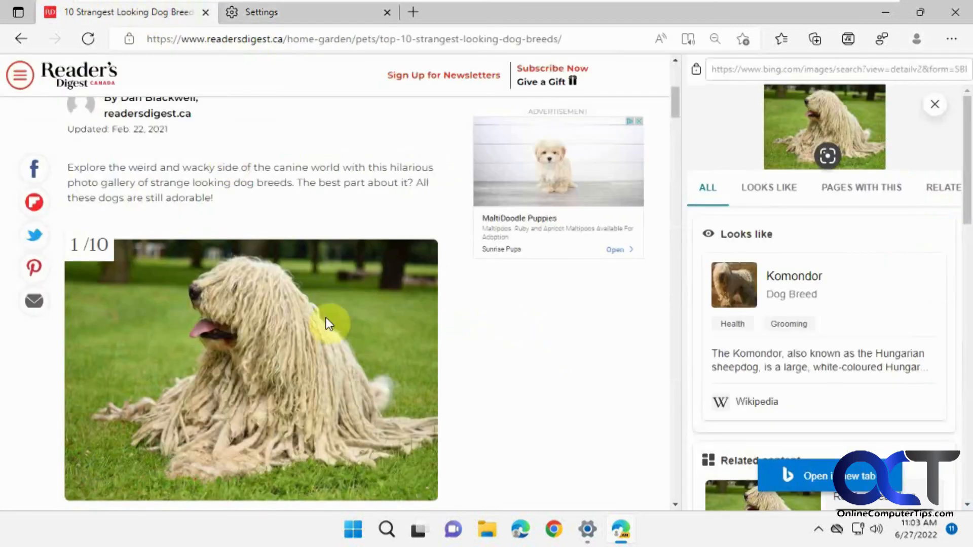
Step: Right-click the dog photo to show its actions, including Visual Search
right_click(329, 316)
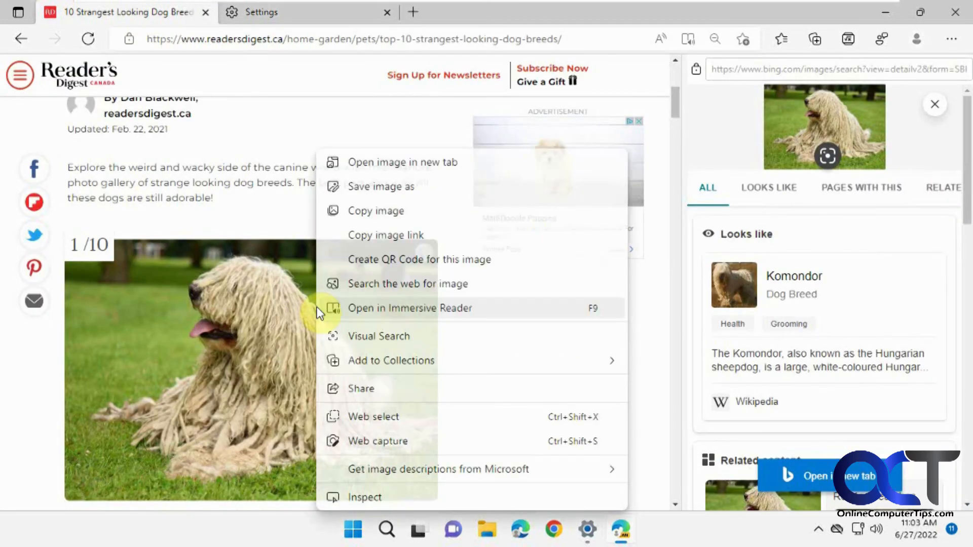
mouse_move(677, 139)
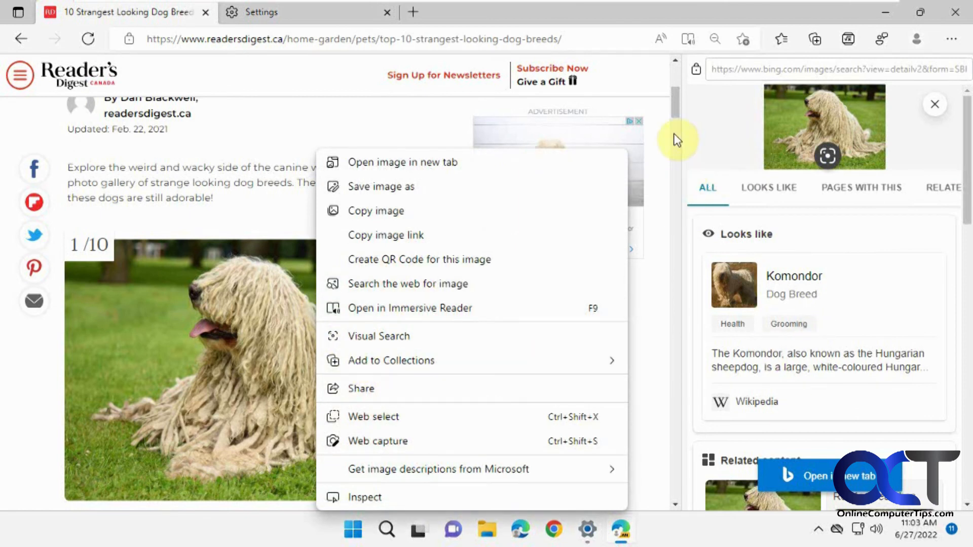